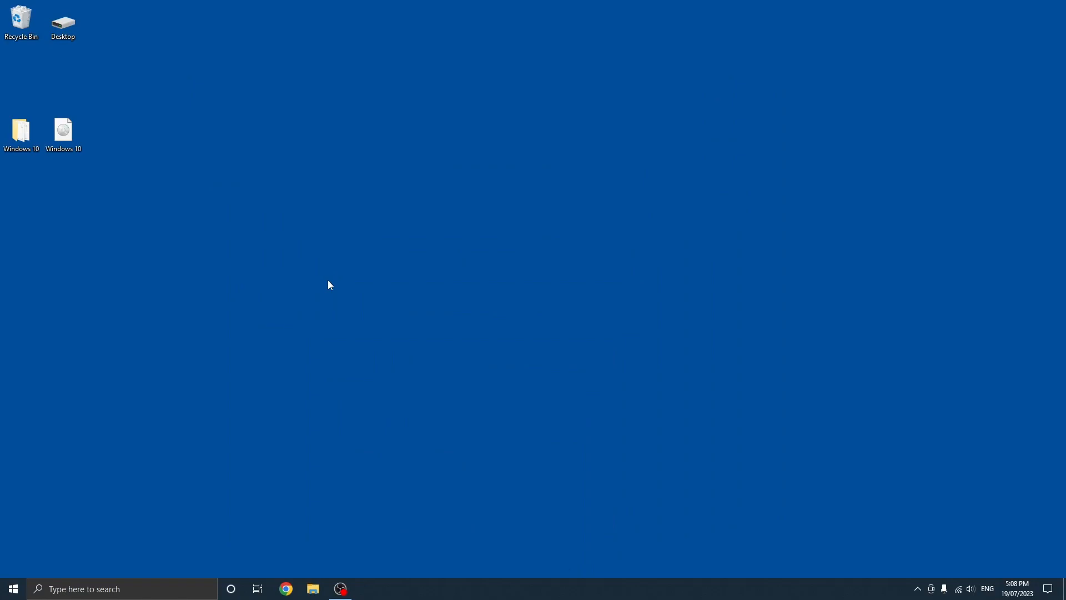
mouse_move(327, 283)
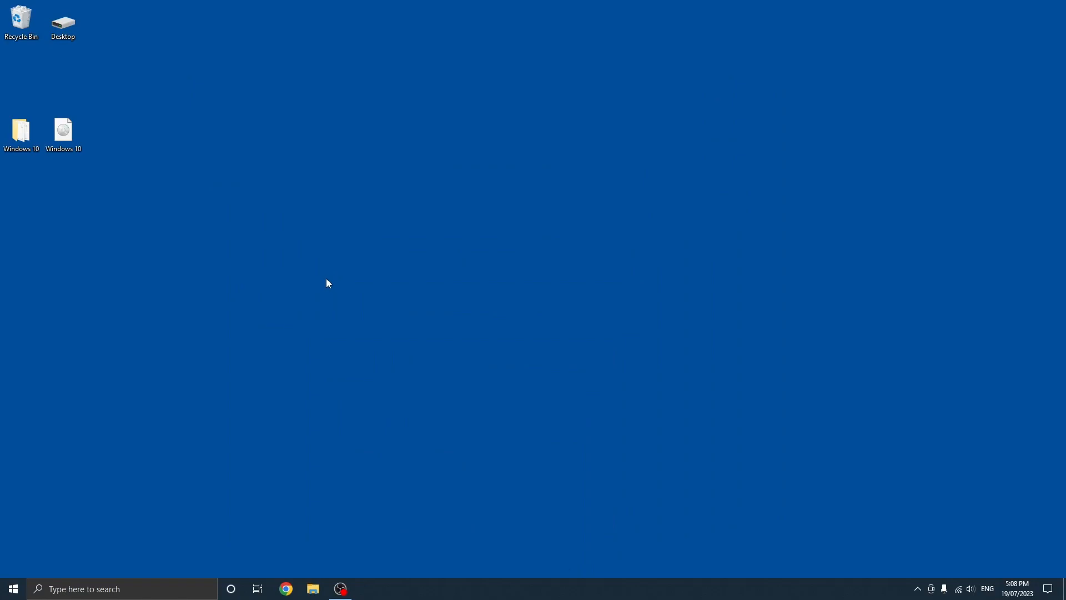
Step: Move the Windows 10 ISO and Windows 10 folder icons toward the middle of the desktop
click(63, 130)
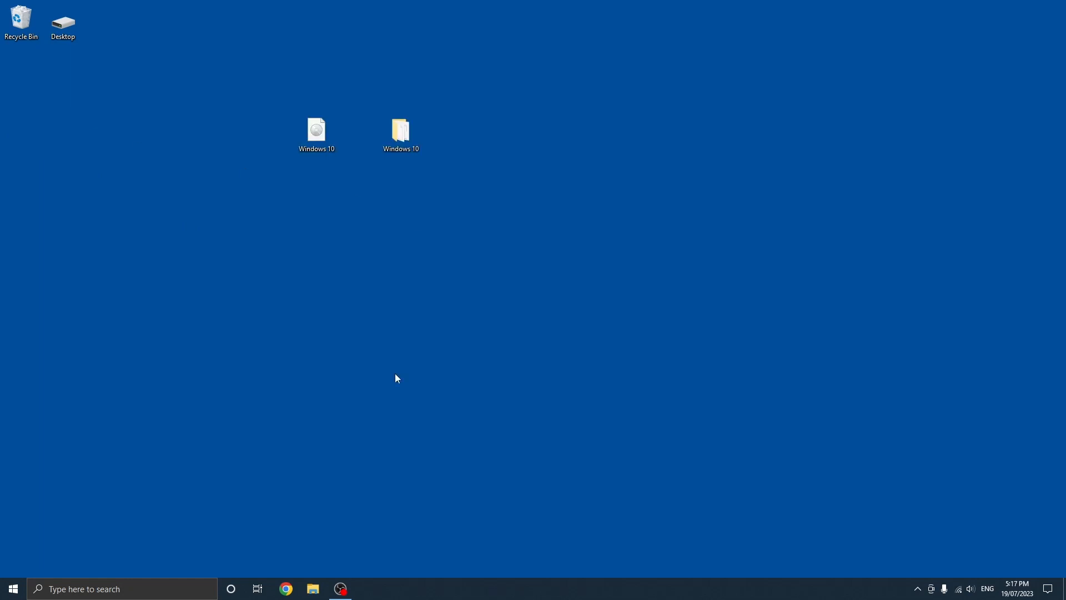
mouse_move(286, 588)
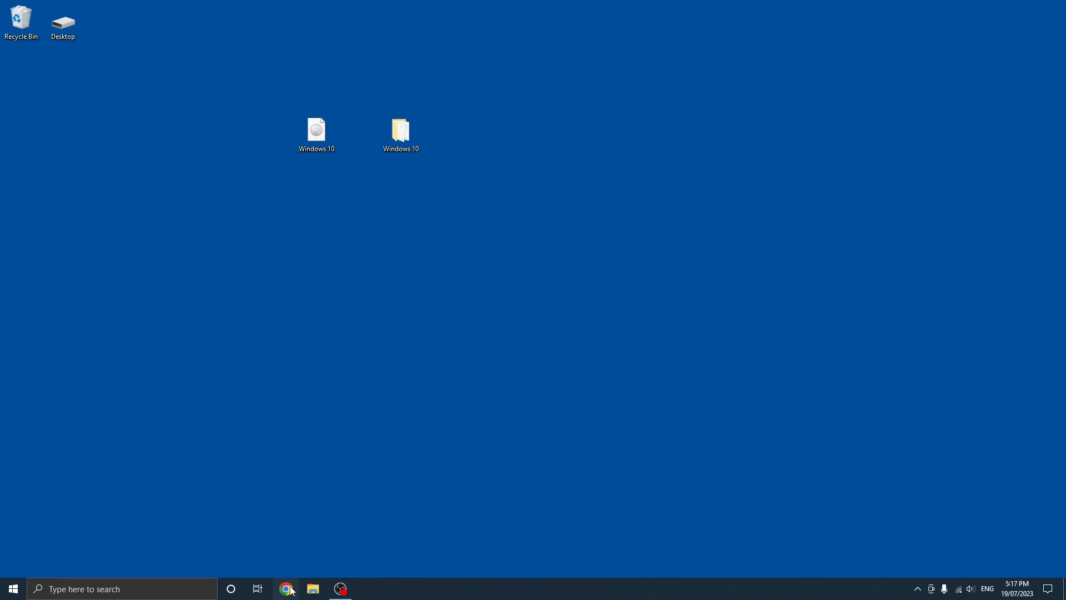
Step: Search Google for '7zip' in Chrome and reach the 7-zip.org download page
click(286, 589)
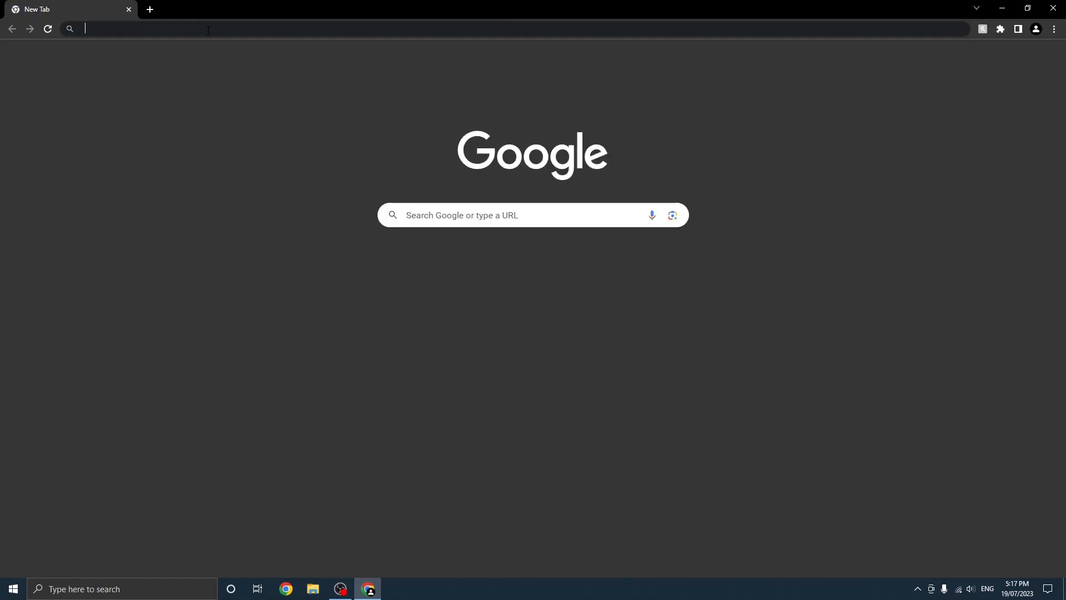
text(7zip)
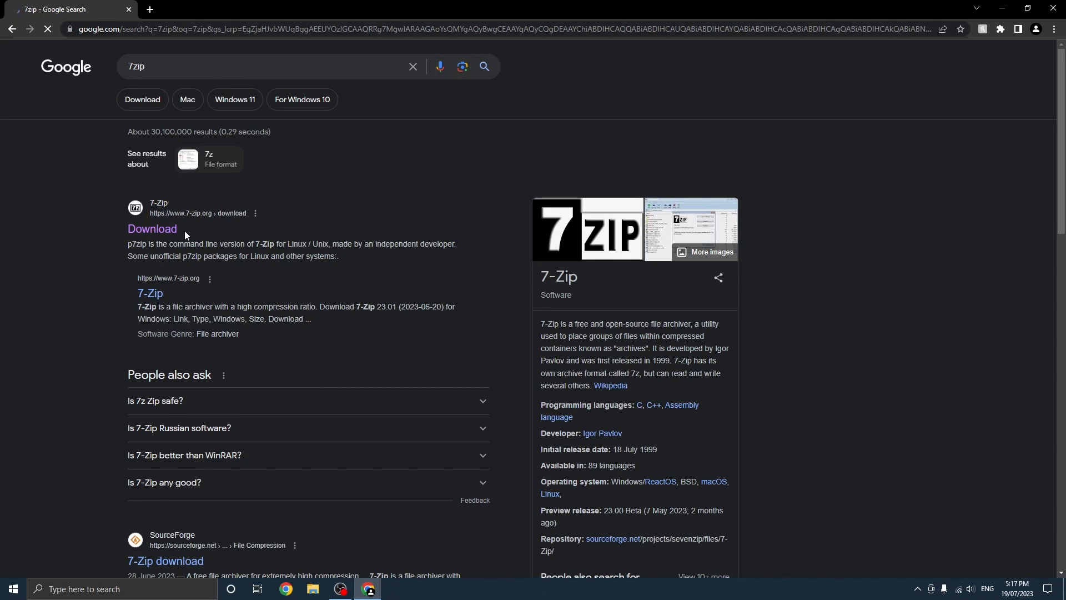
click(152, 230)
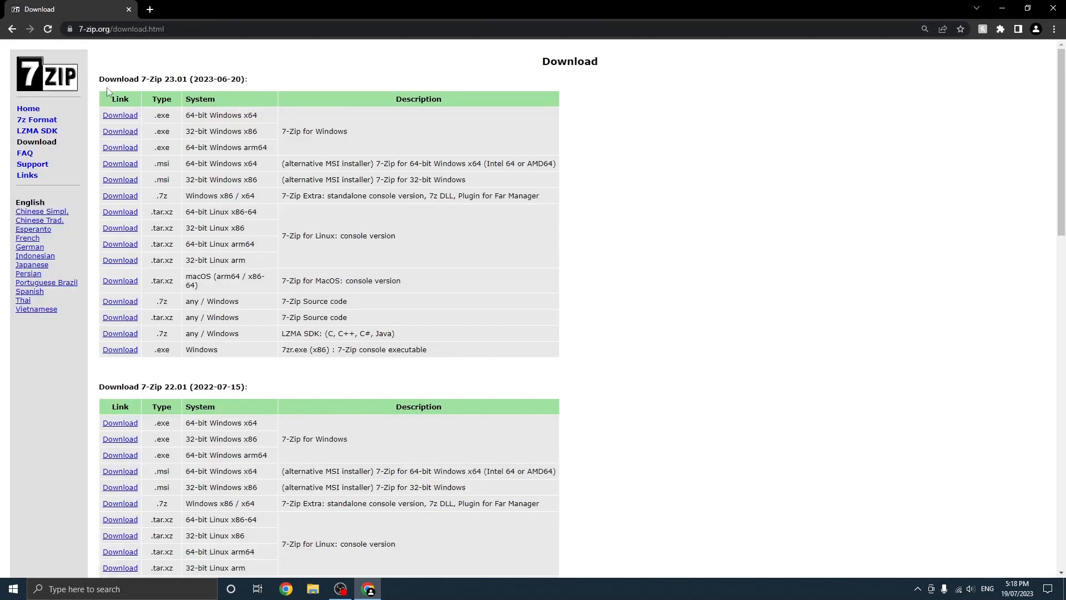
mouse_move(225, 171)
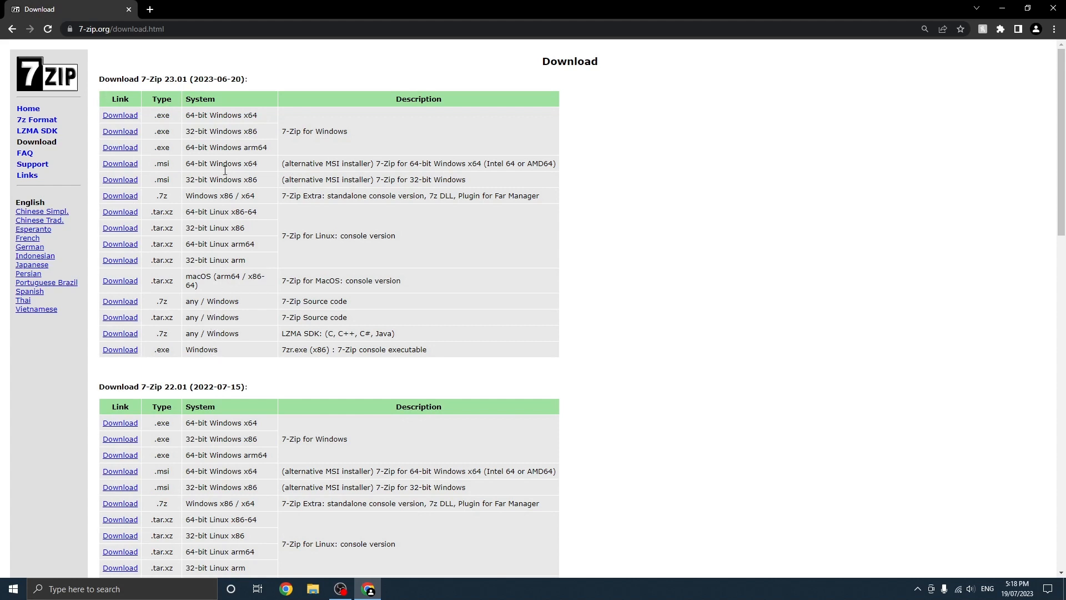
mouse_move(124, 125)
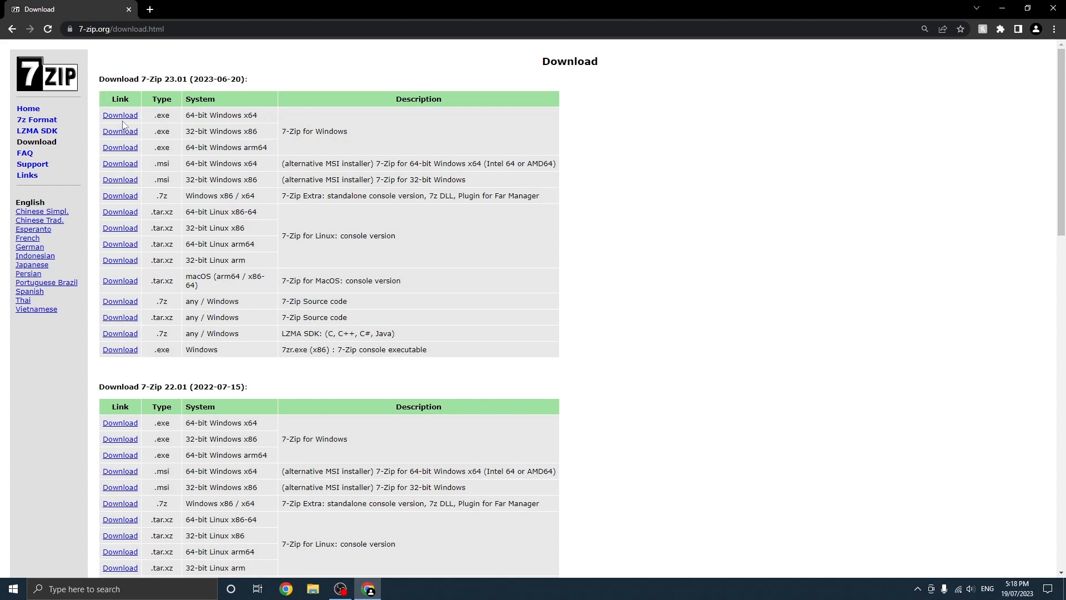
mouse_move(189, 115)
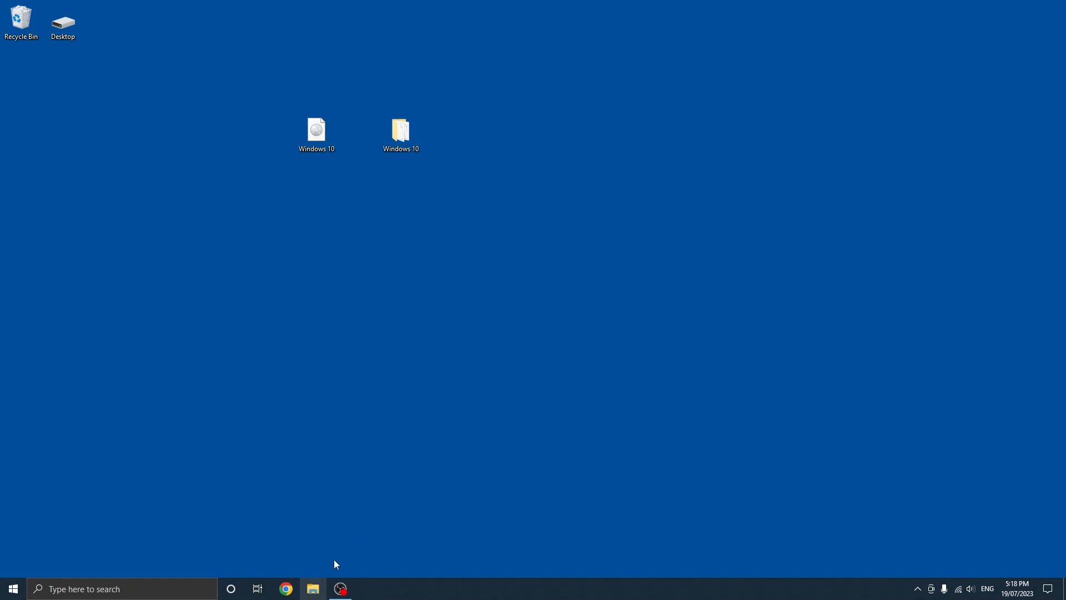
Step: Run the 7z2301-x64 installer from Downloads, install 7-Zip 23.01 x64, and close everything
click(313, 589)
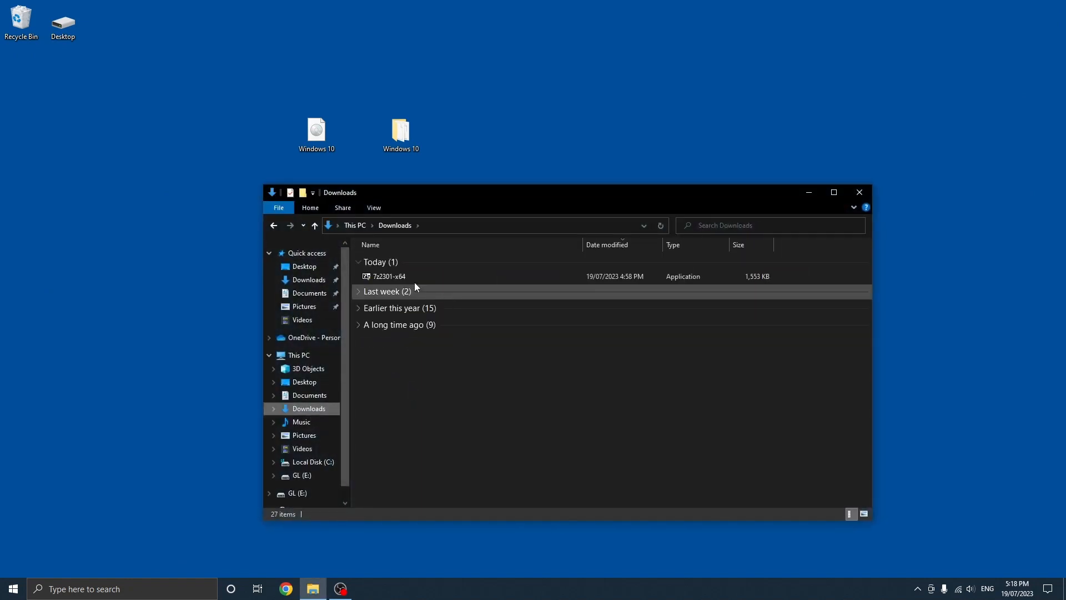
double_click(388, 276)
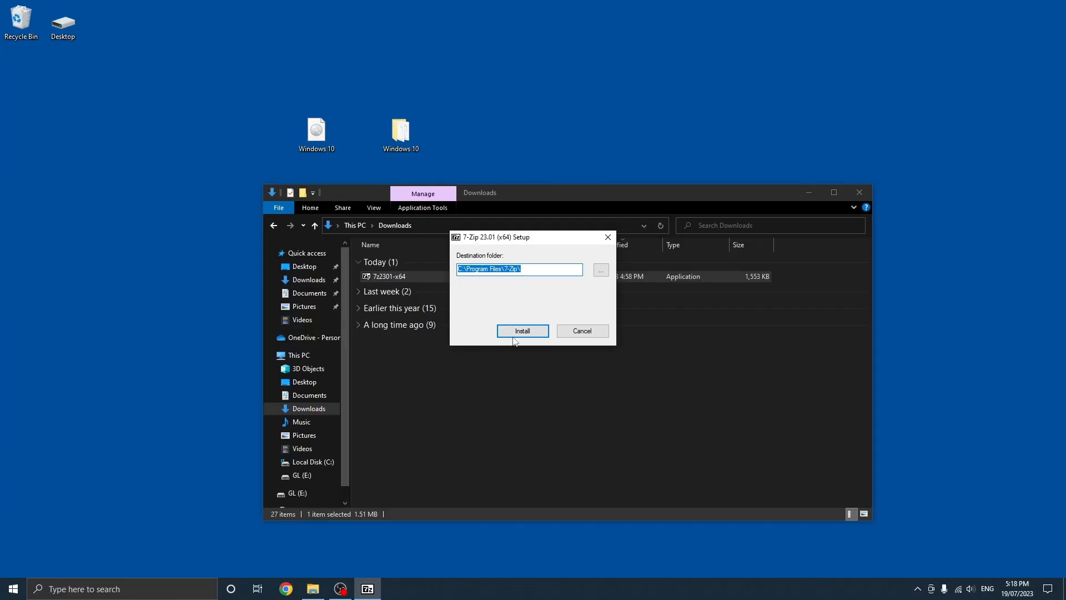
click(521, 331)
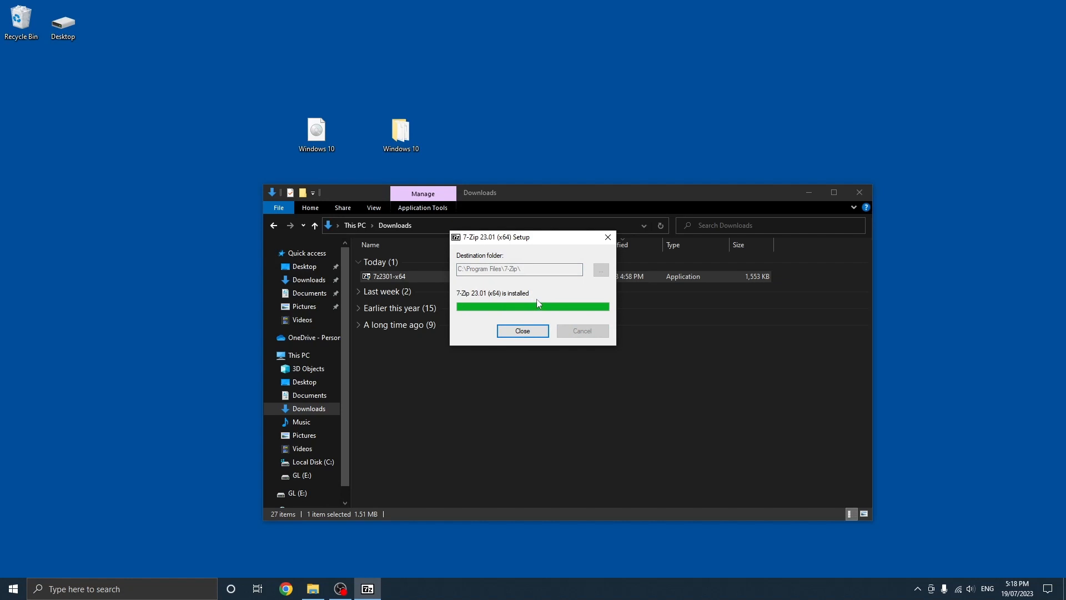
mouse_move(507, 301)
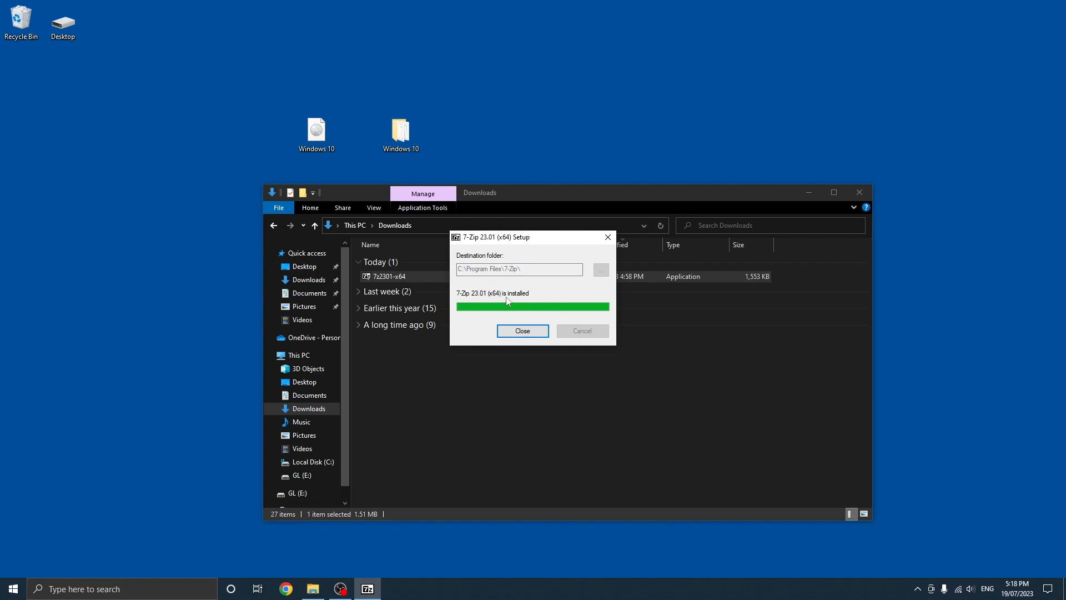
click(521, 331)
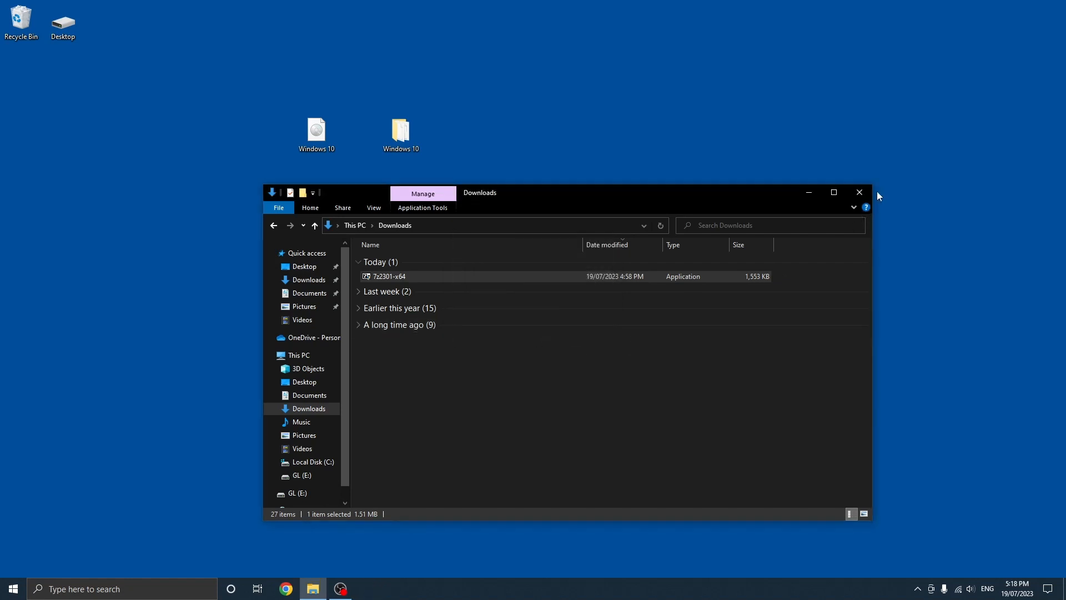
click(859, 193)
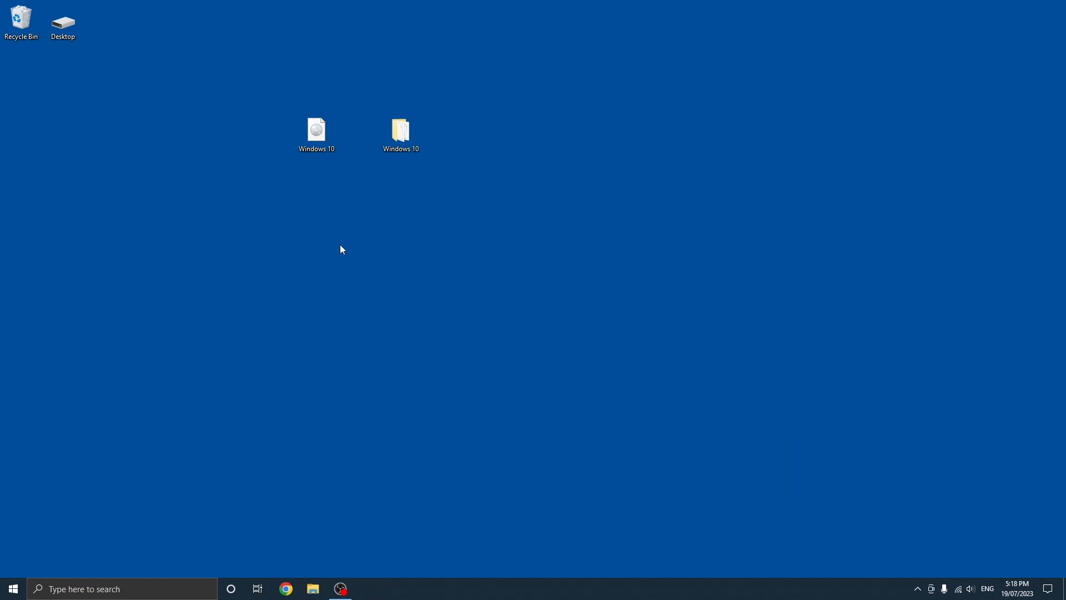
mouse_move(12, 588)
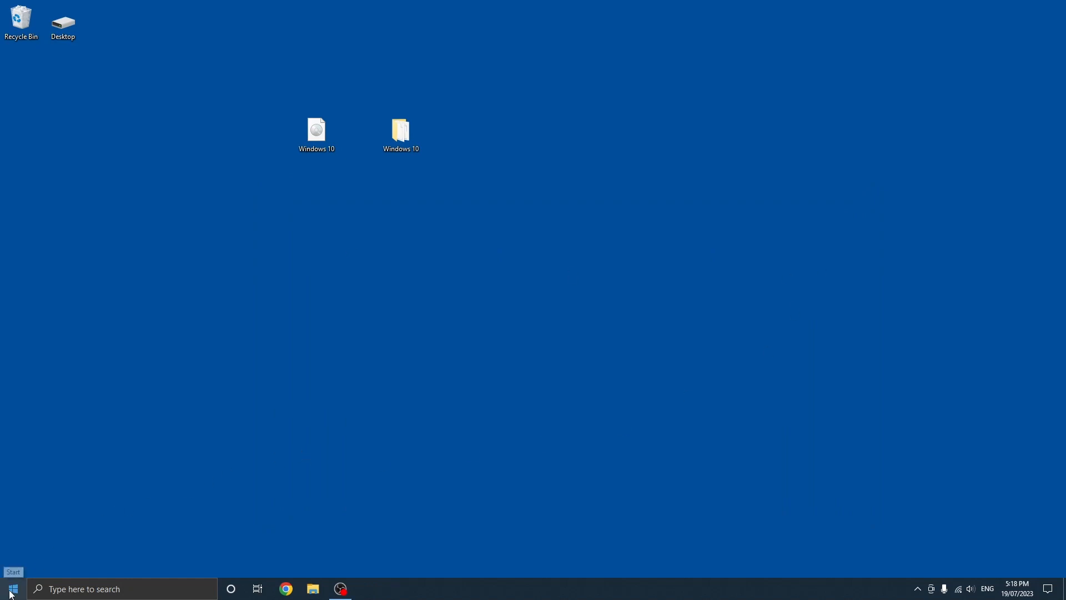
click(13, 588)
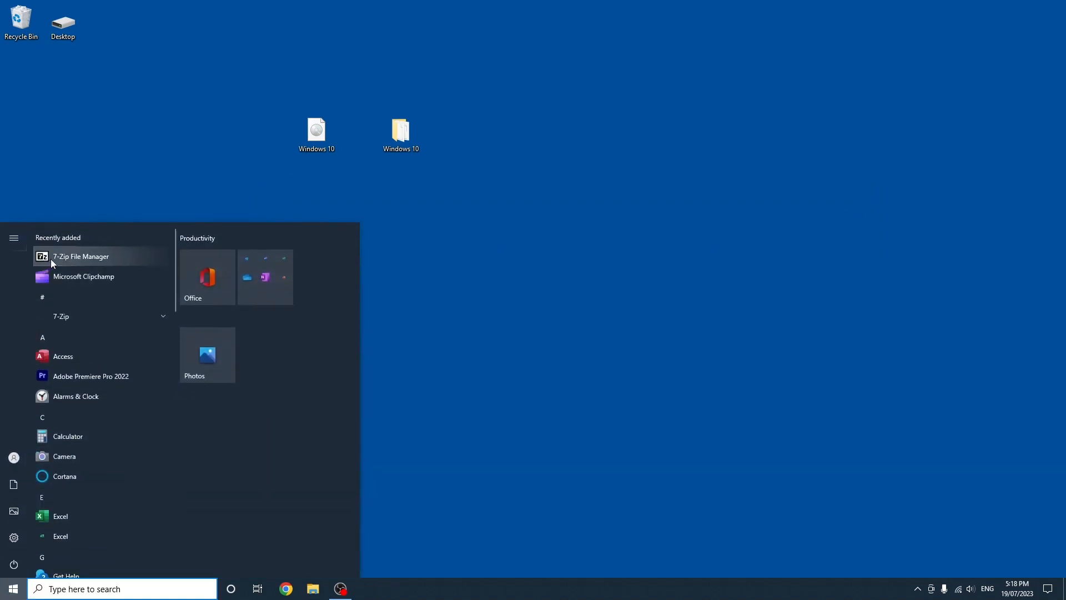
mouse_move(190, 255)
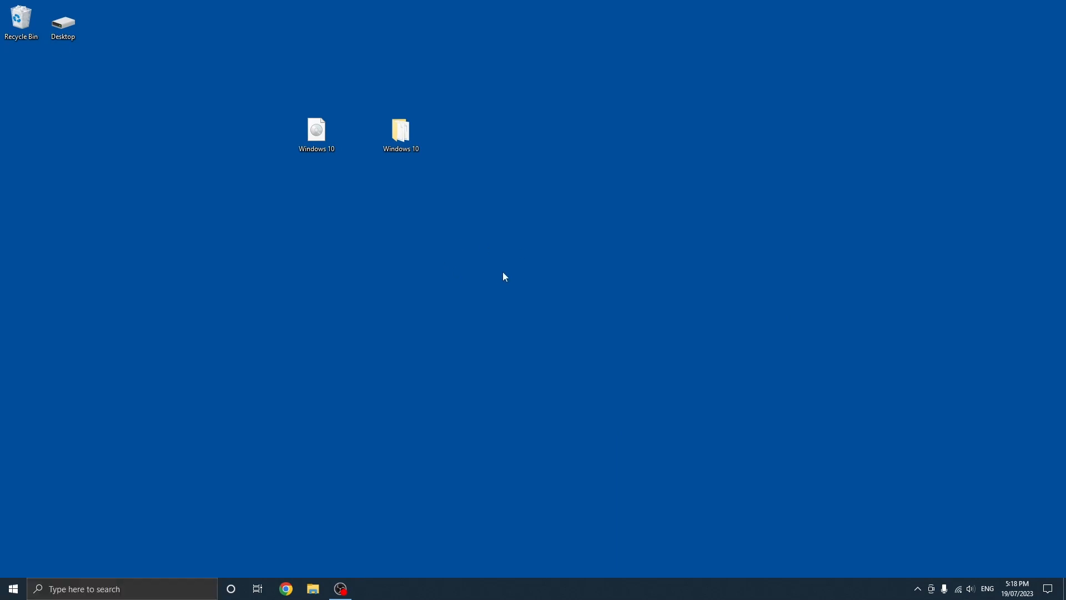
Step: Choose 7-Zip > Extract files... from the Windows 10 ISO's context menu
right_click(316, 130)
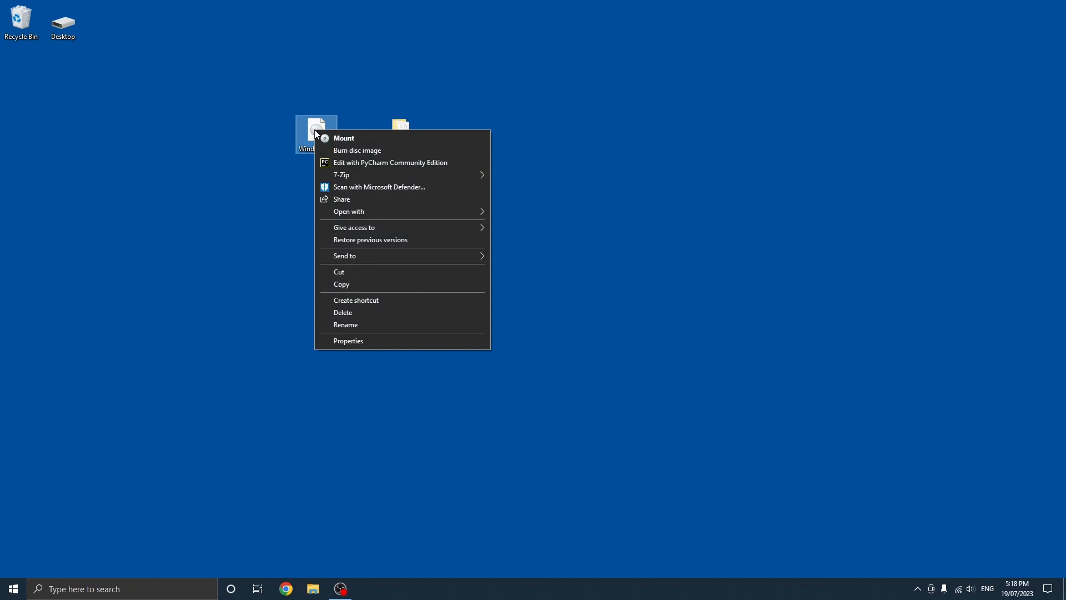
mouse_move(340, 173)
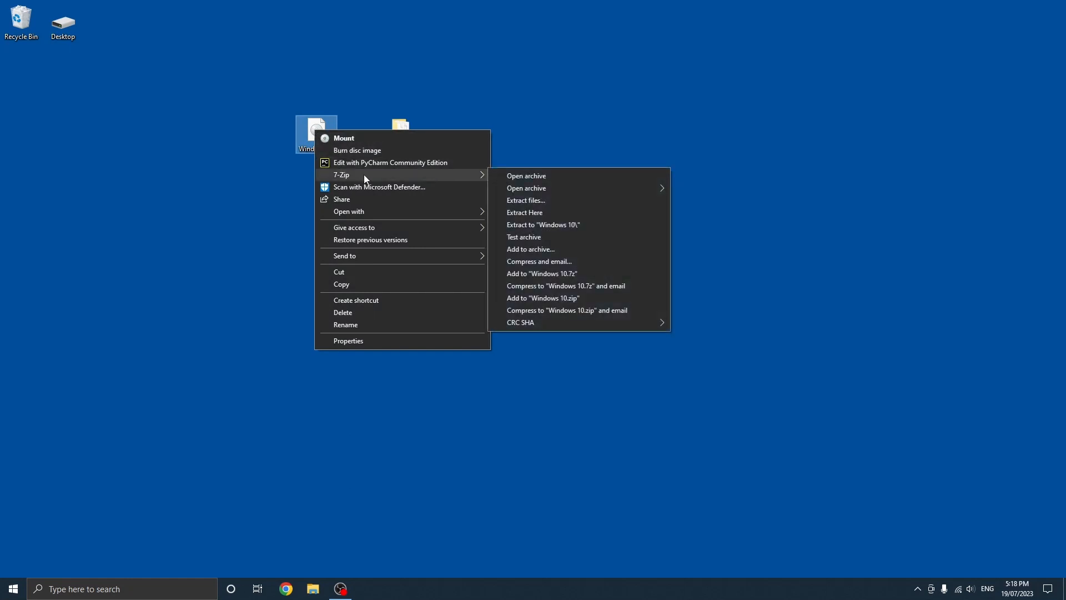
mouse_move(353, 178)
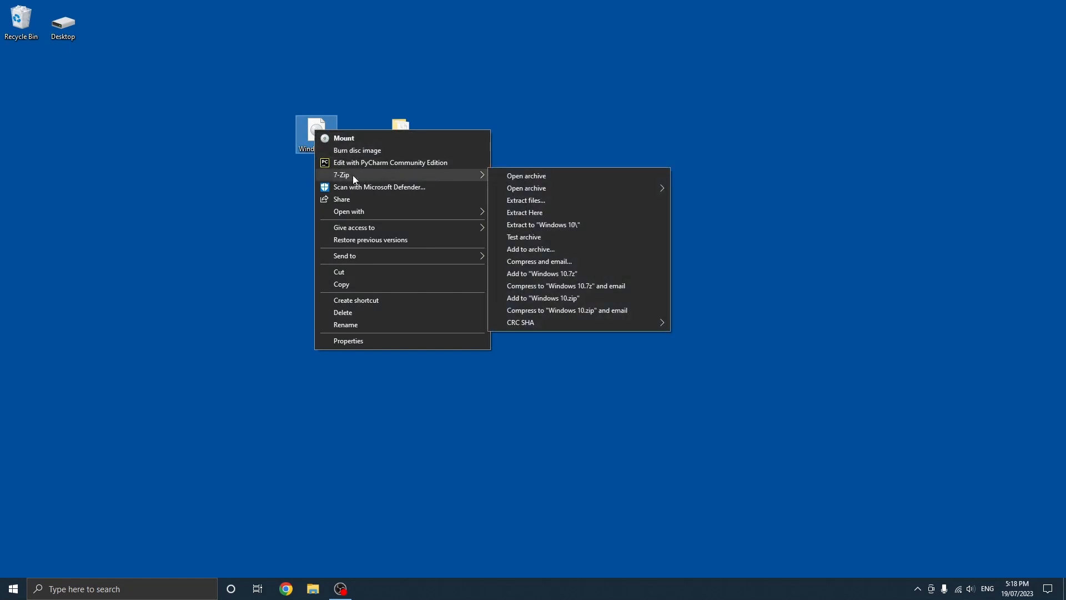
mouse_move(392, 177)
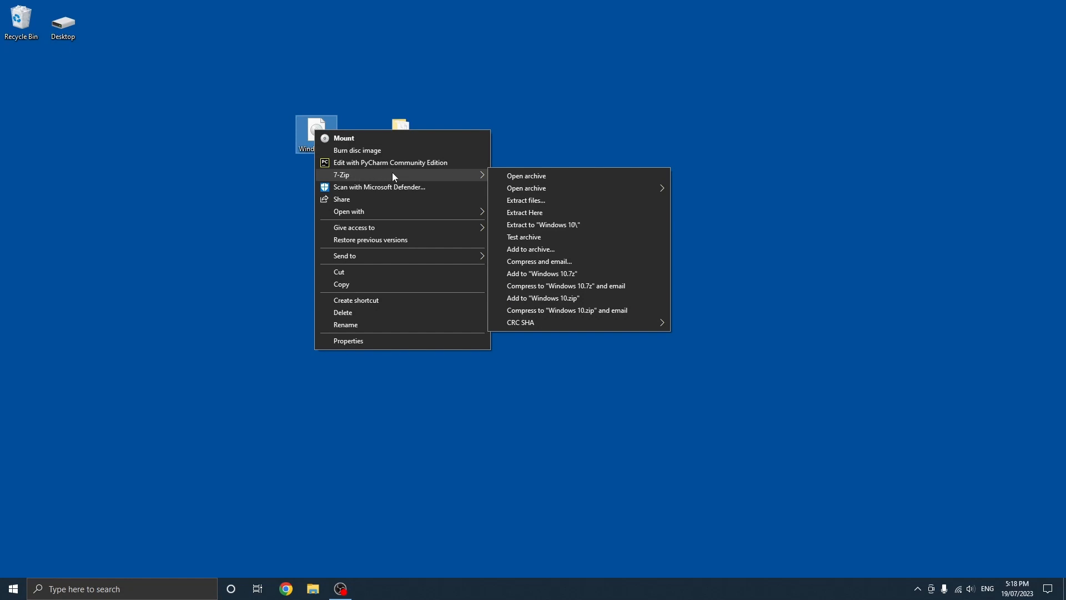
mouse_move(533, 206)
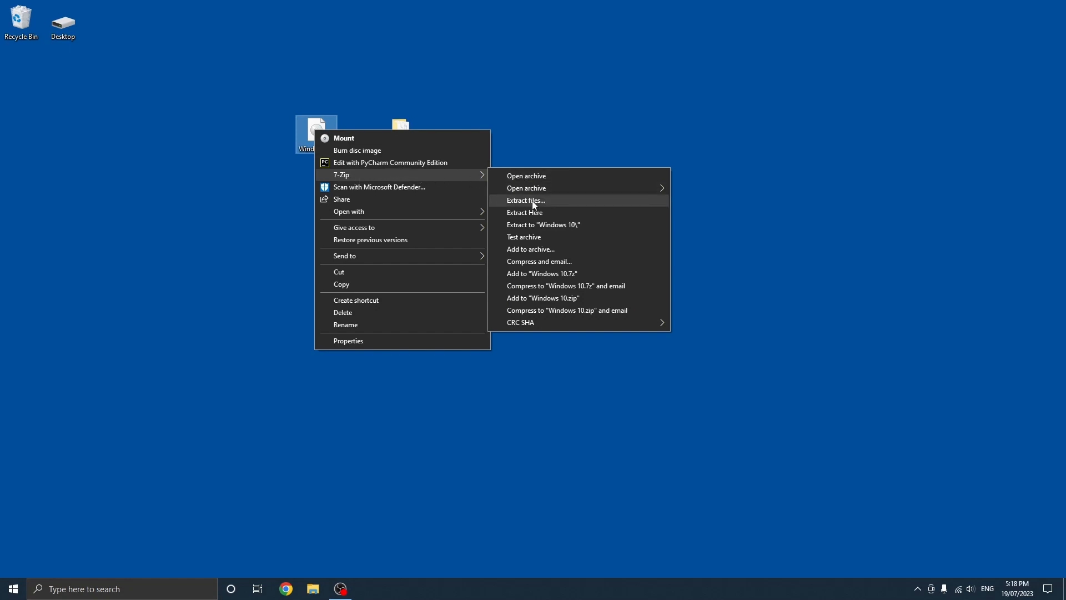
mouse_move(537, 179)
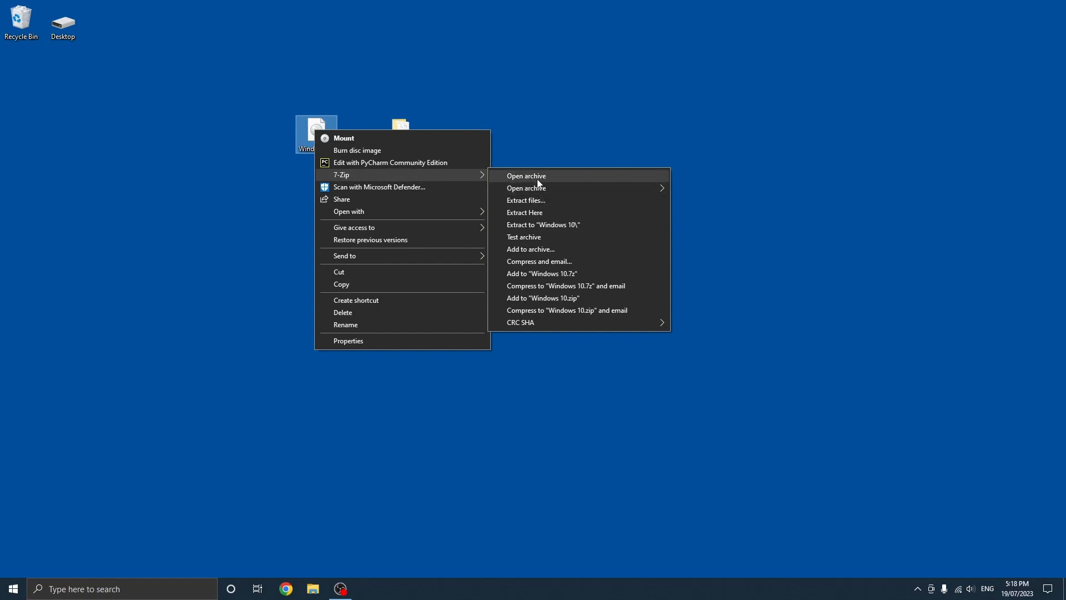
mouse_move(556, 277)
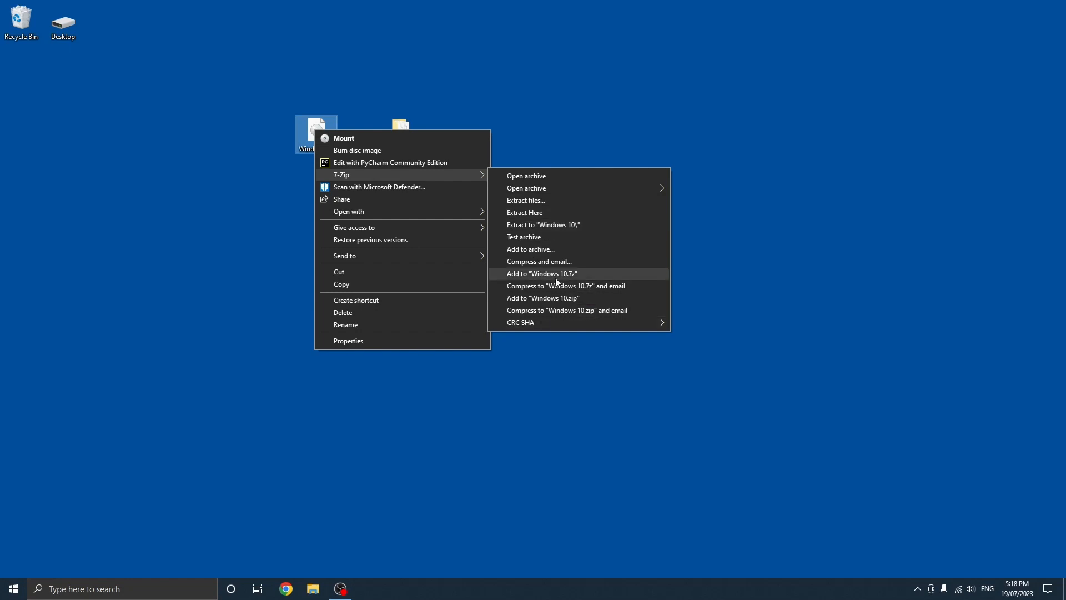
mouse_move(536, 200)
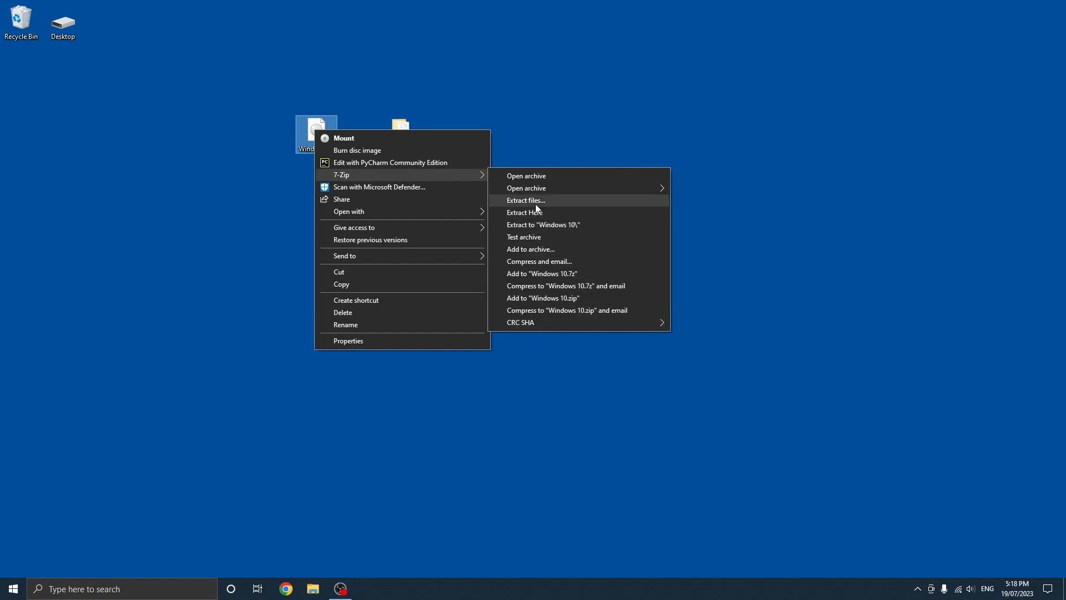
click(525, 200)
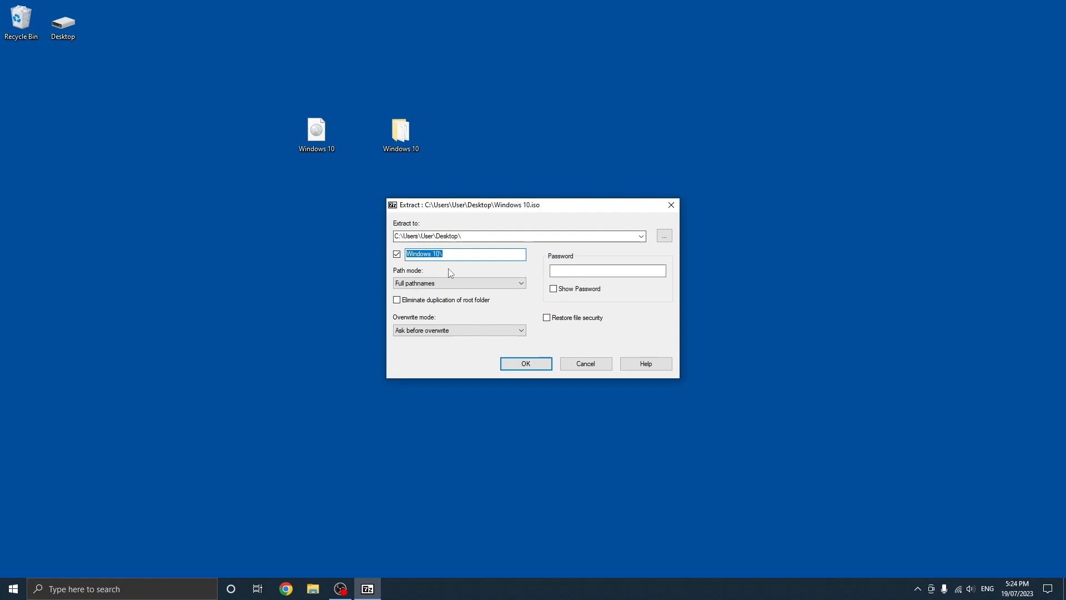
mouse_move(584, 363)
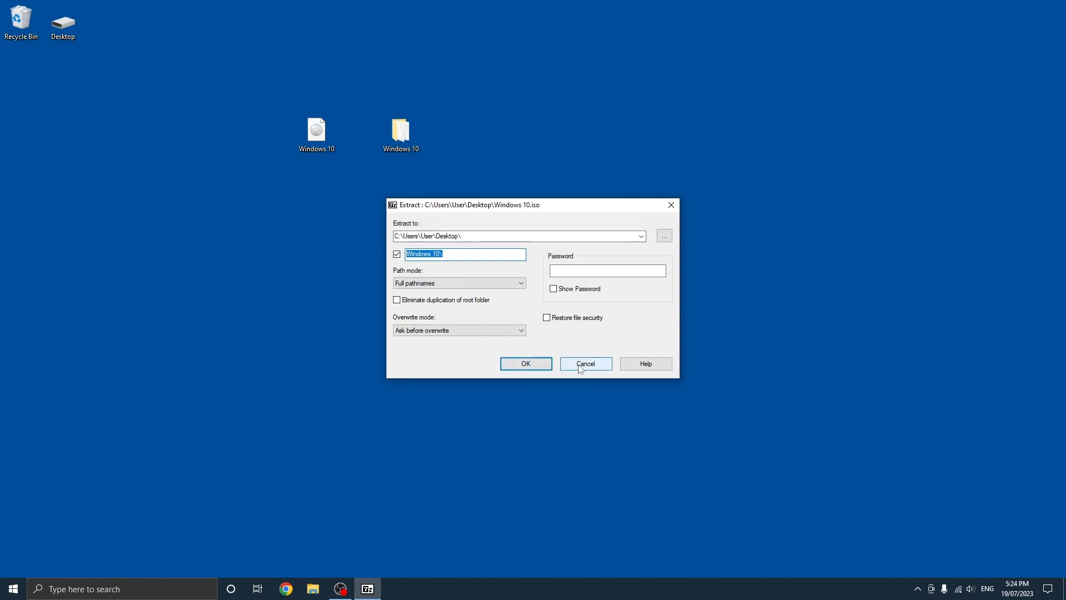
Step: Cancel the Extract dialog, leaving the Windows 10 folder with boot, efi, sources and support on the desktop
click(585, 363)
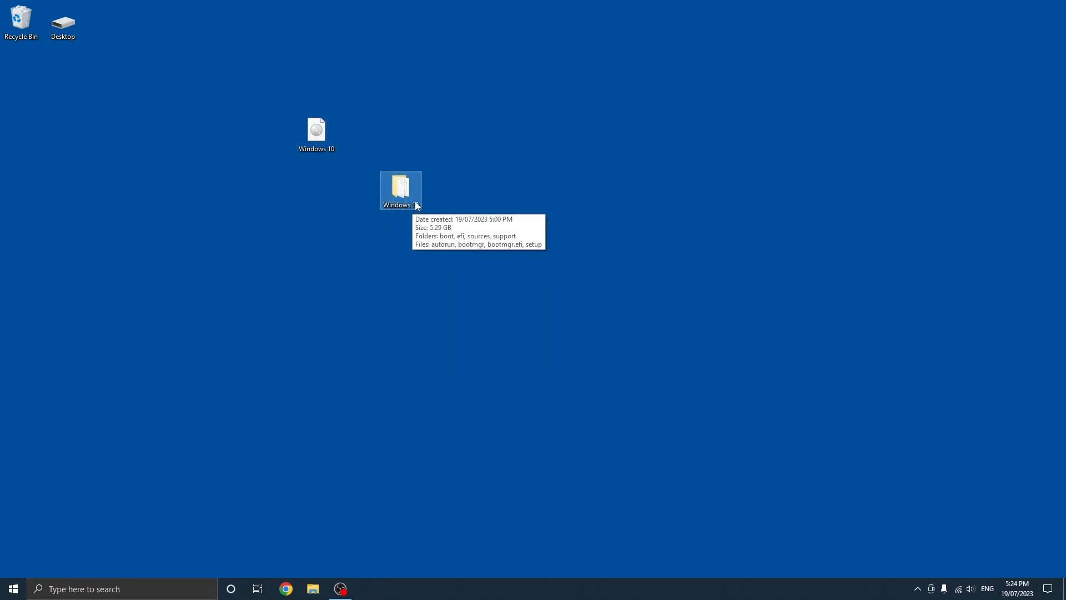
double_click(400, 189)
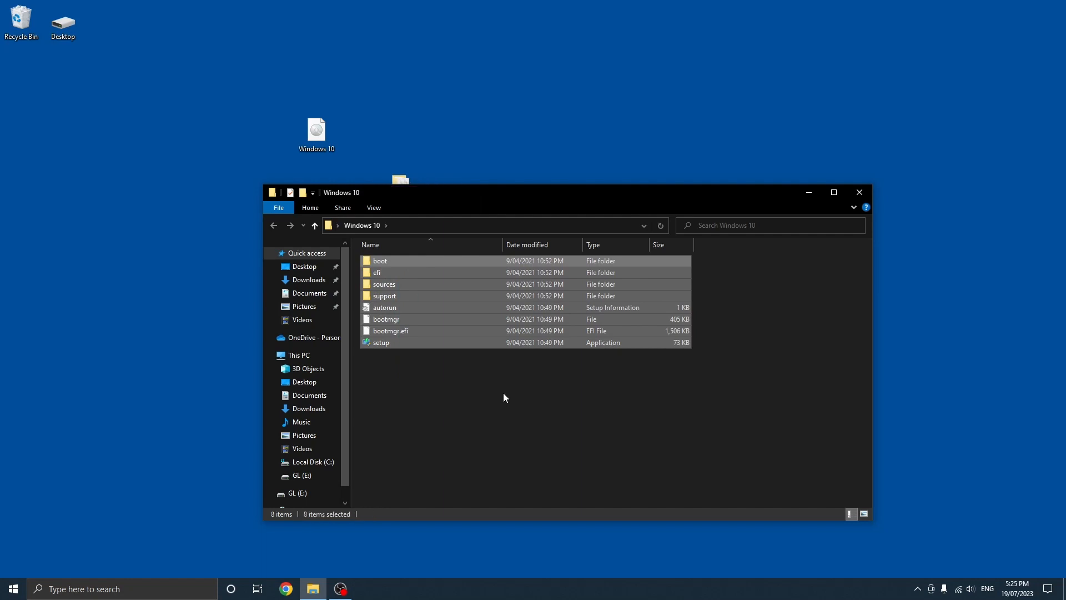
click(563, 387)
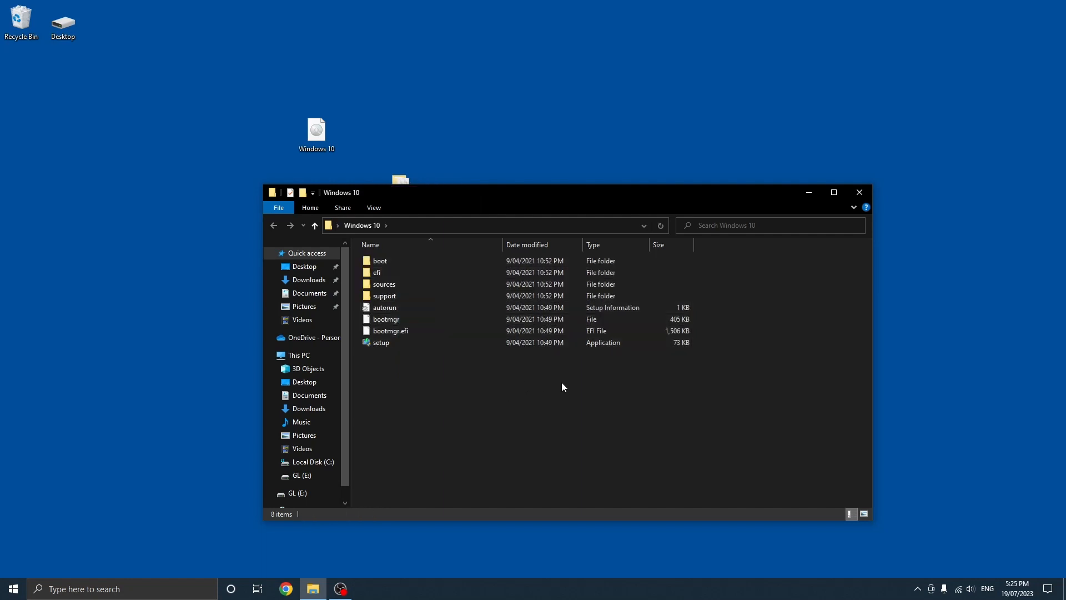
click(858, 192)
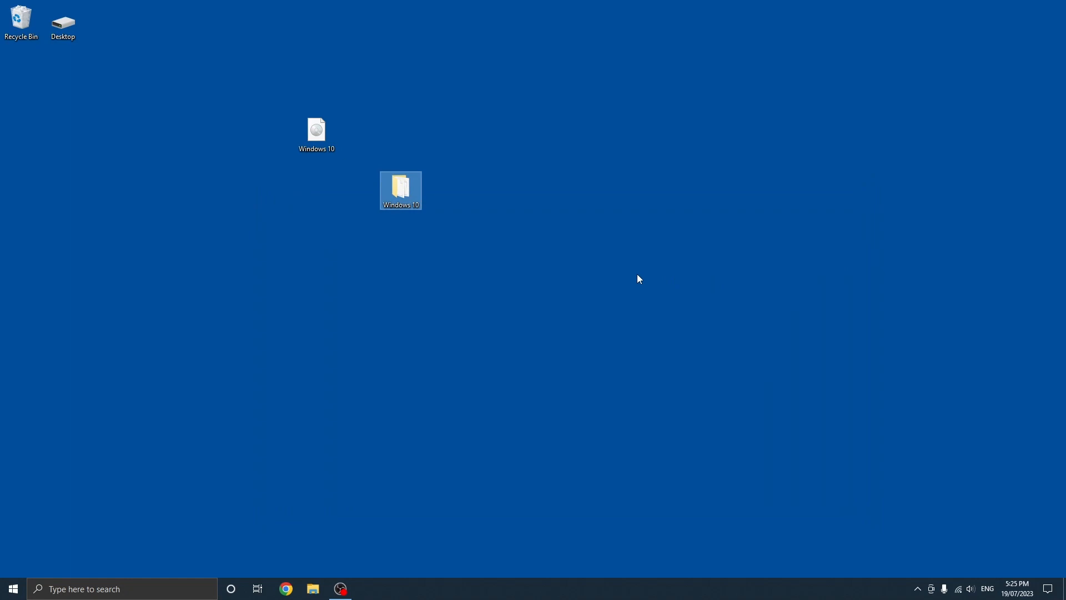